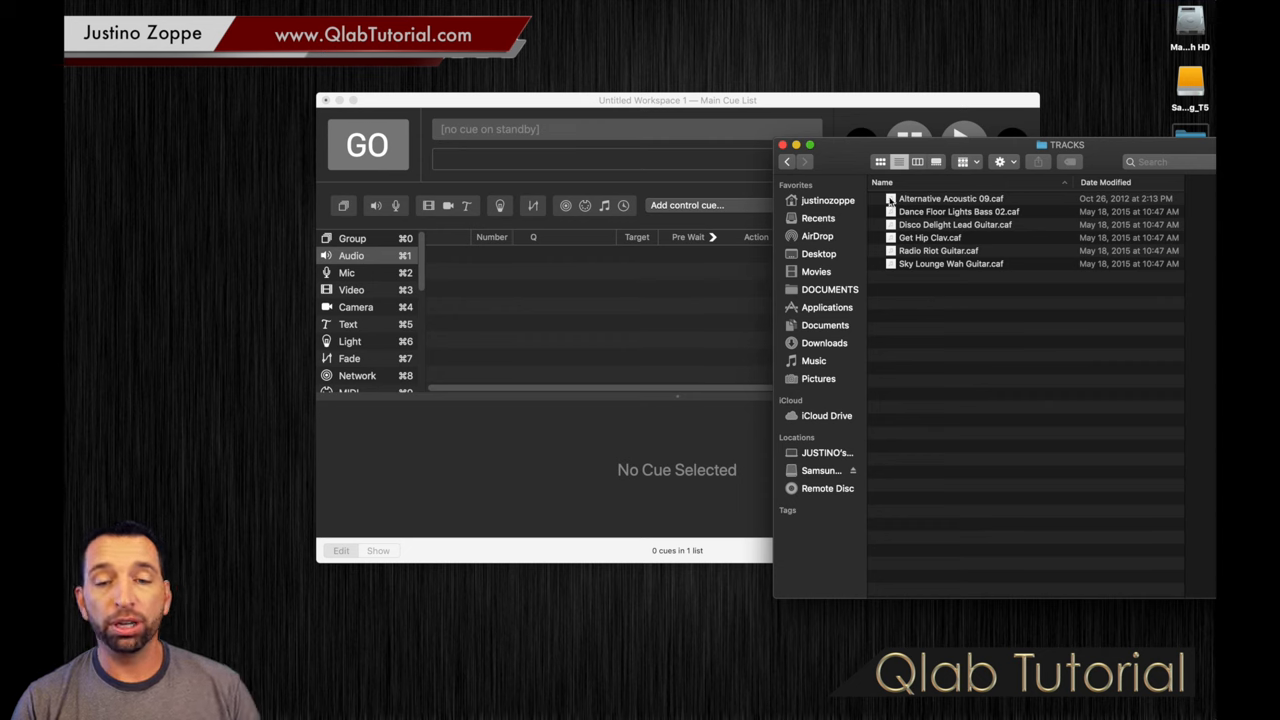
Drag the six .caf pre-show tracks from the Finder TRACKS folder into the main cue list
click(950, 198)
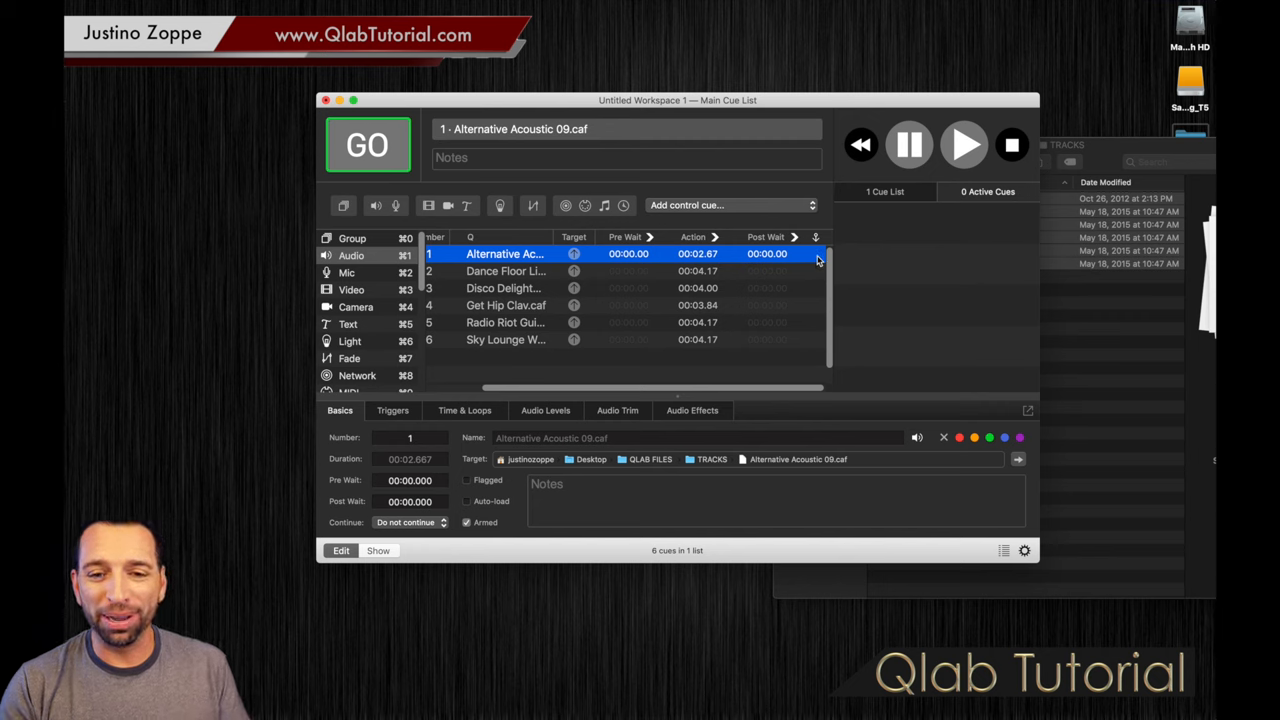
mouse_move(818, 344)
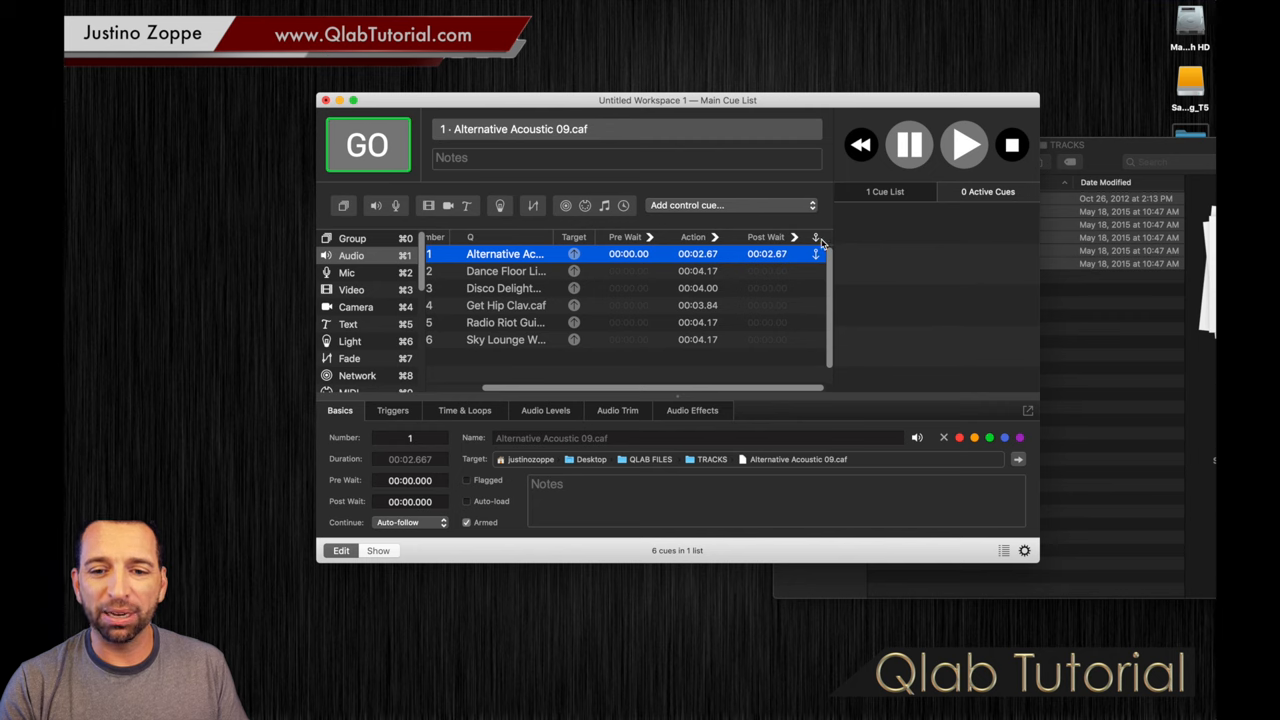
mouse_move(820, 248)
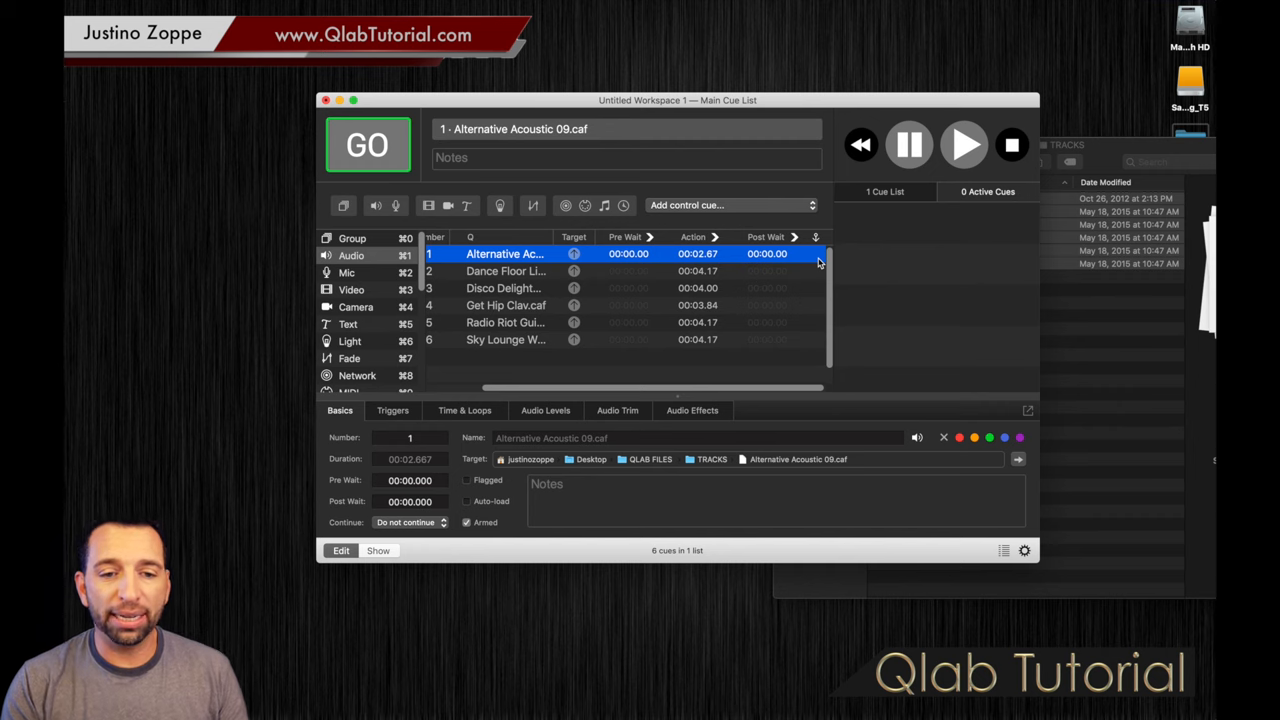
Select all six audio cues and show the Inspector for the selected cues via the View menu
click(504, 340)
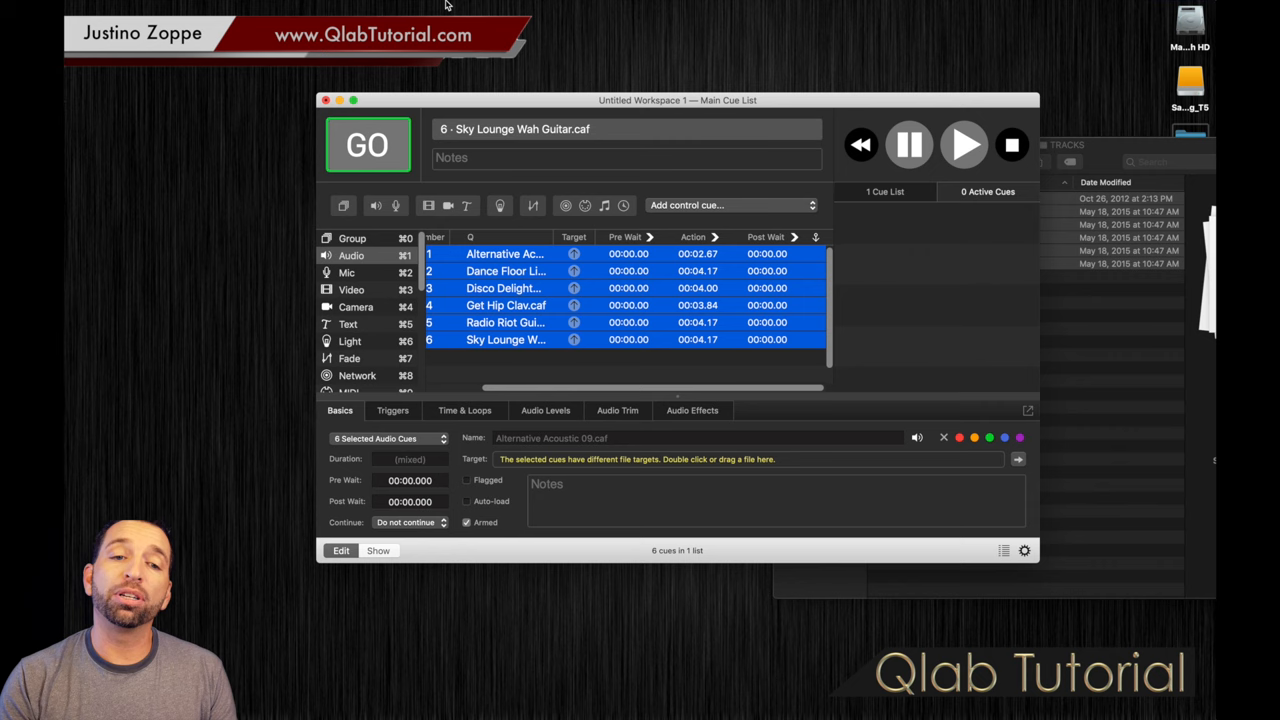
click(278, 8)
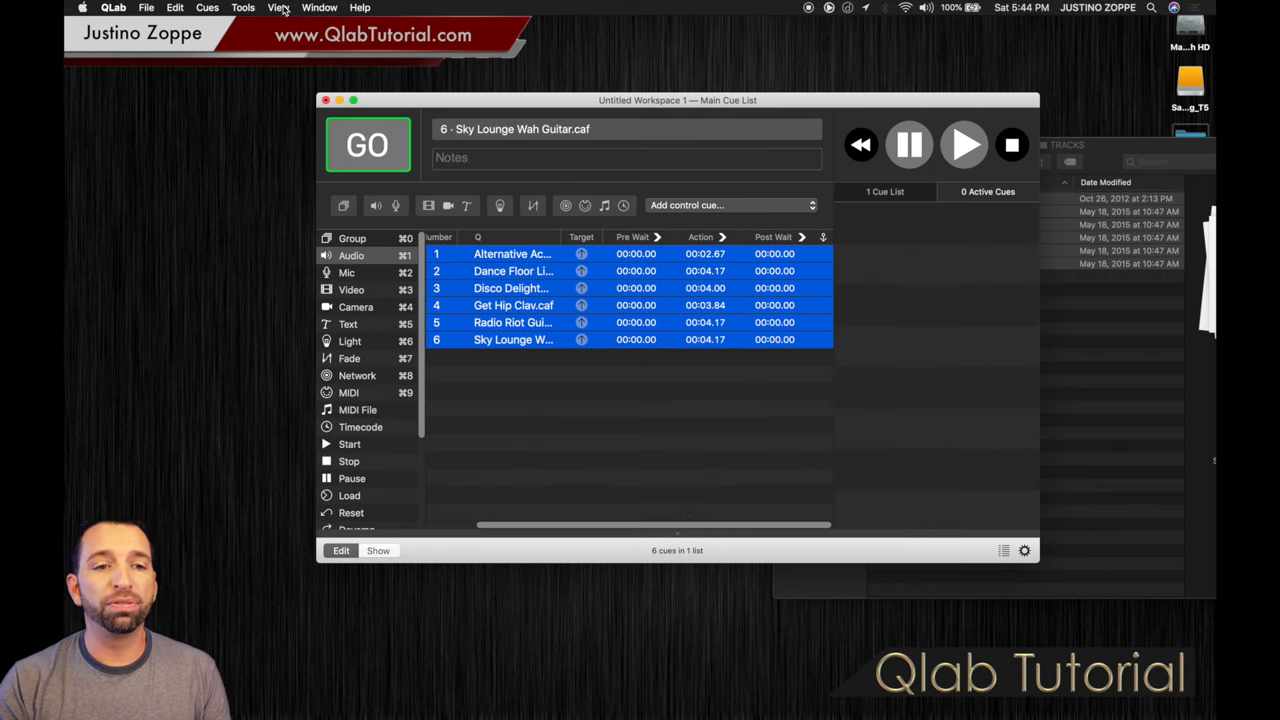
click(280, 8)
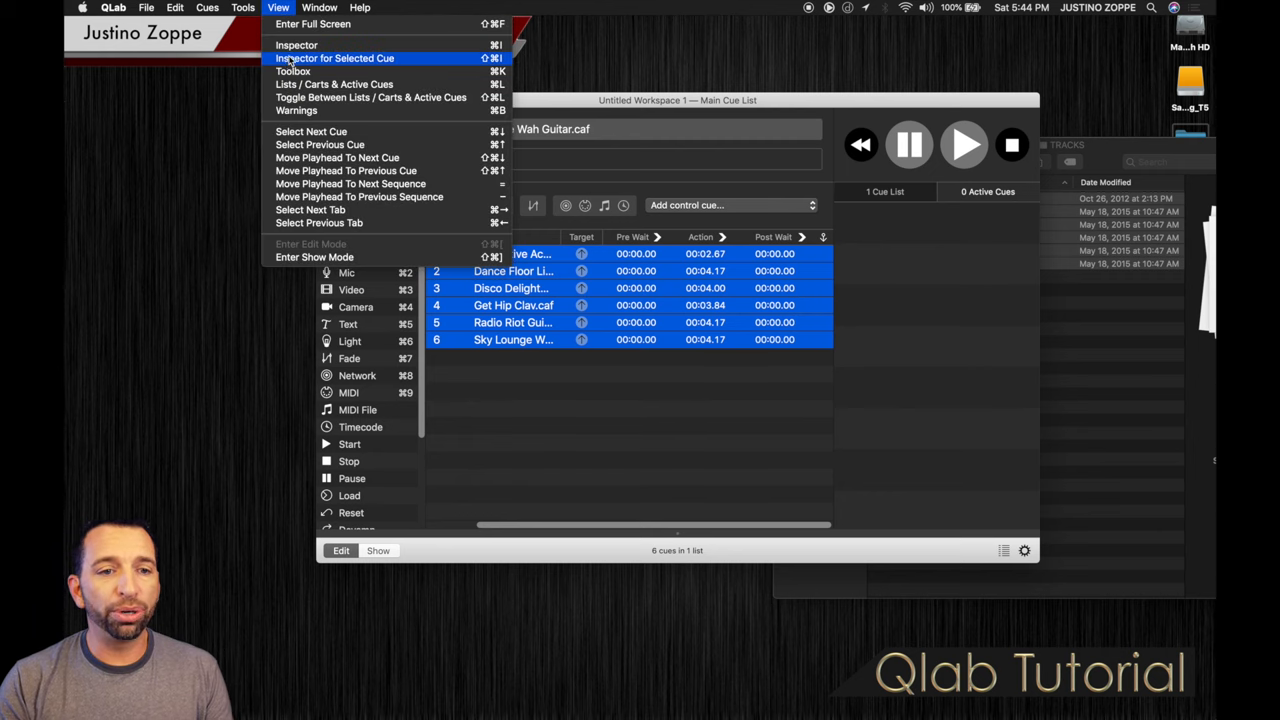
click(334, 58)
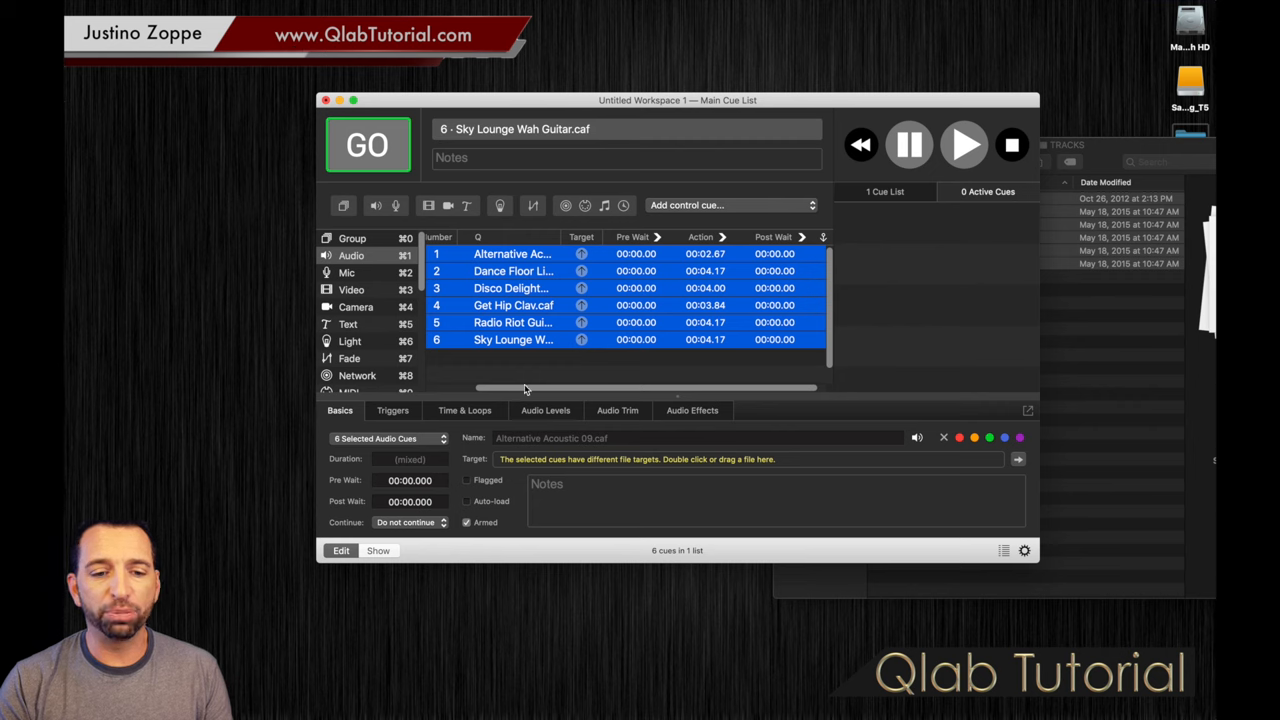
mouse_move(476, 516)
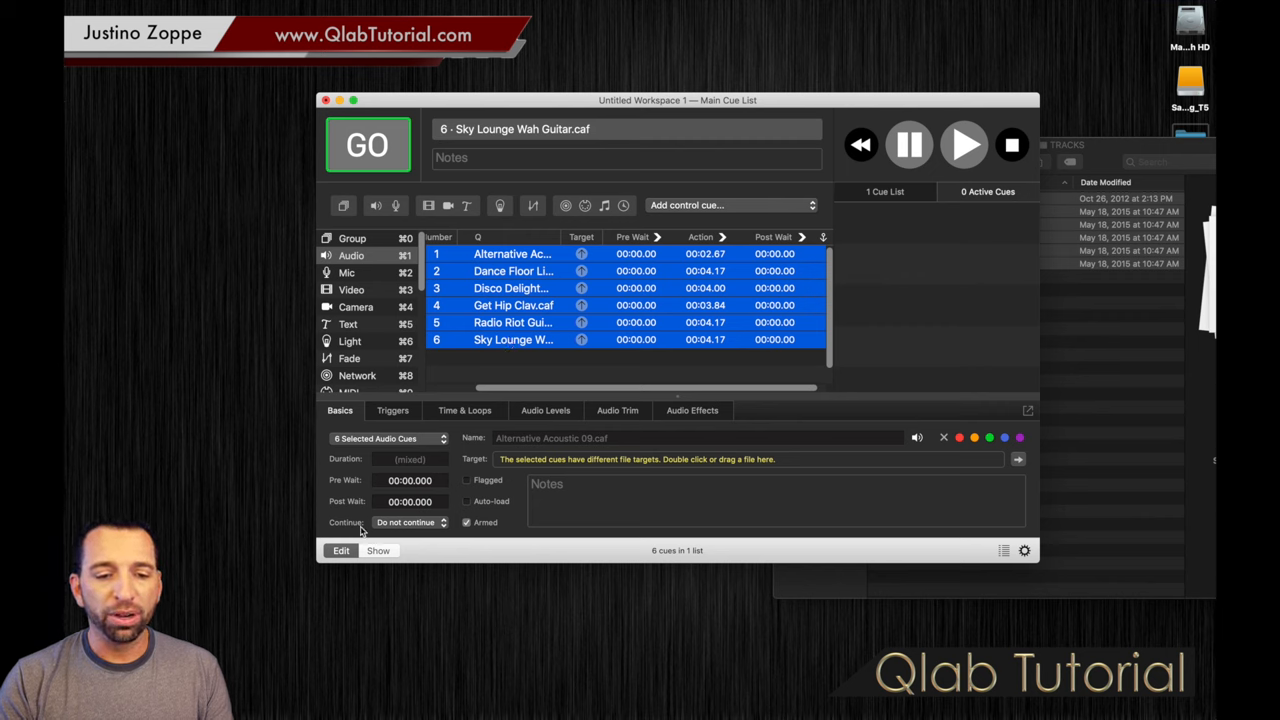
mouse_move(376, 536)
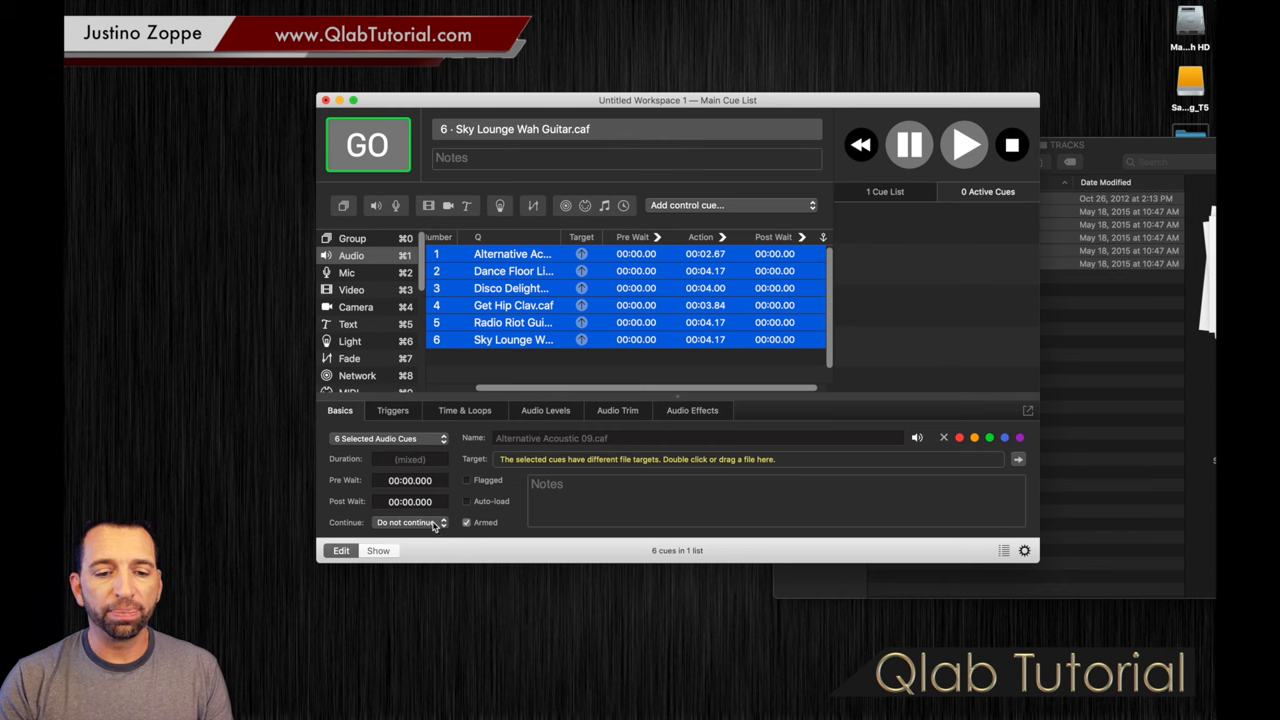
Choose Auto-continue in the Continue dropdown for the six selected cues
click(410, 522)
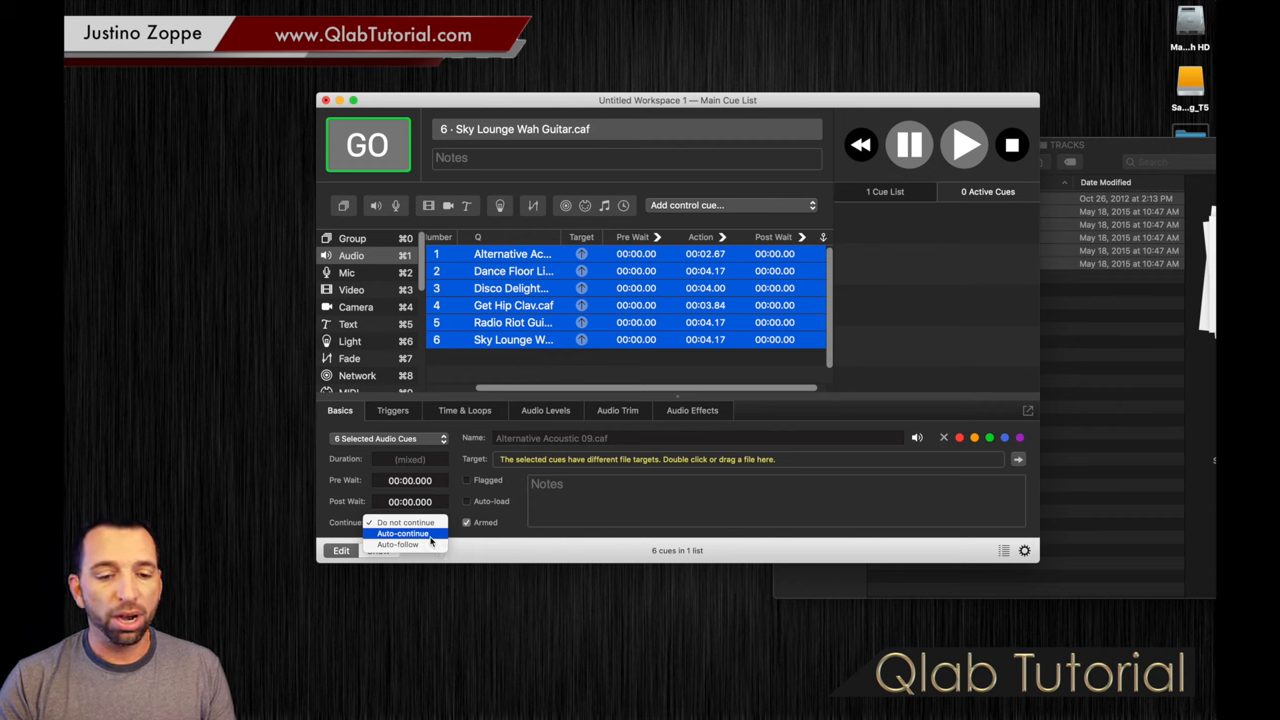
click(402, 532)
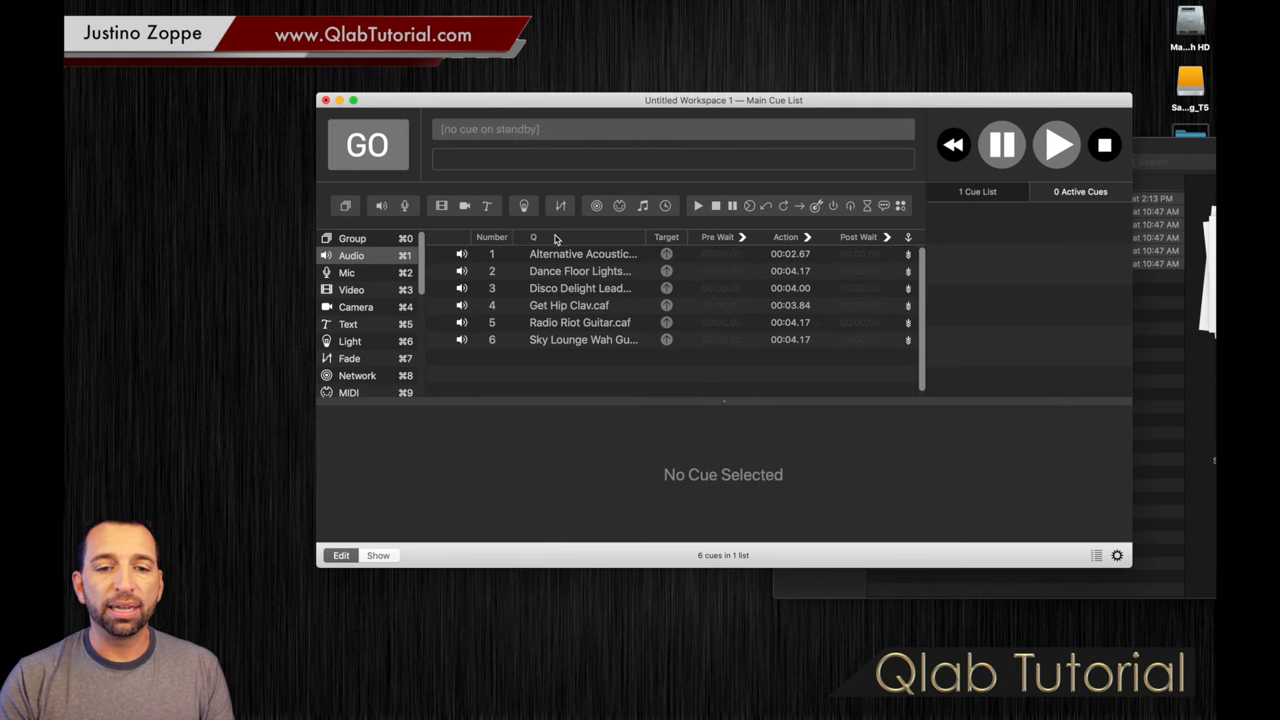
click(584, 252)
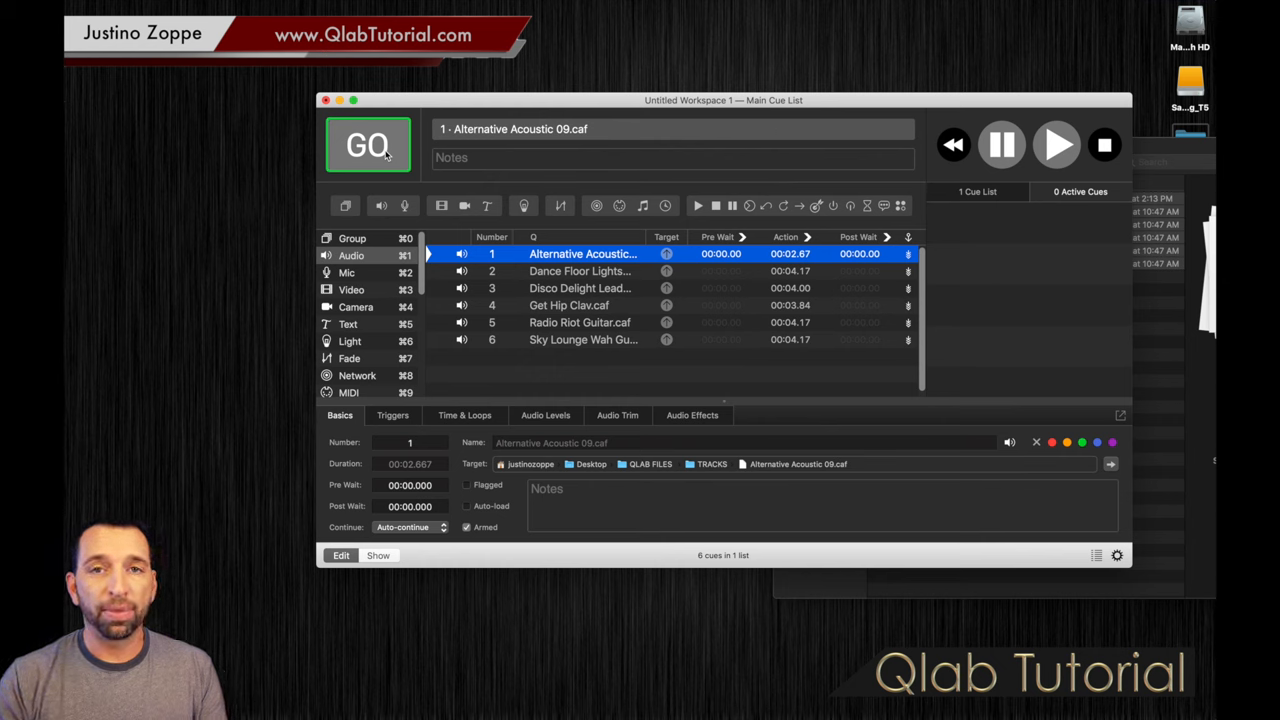
click(368, 144)
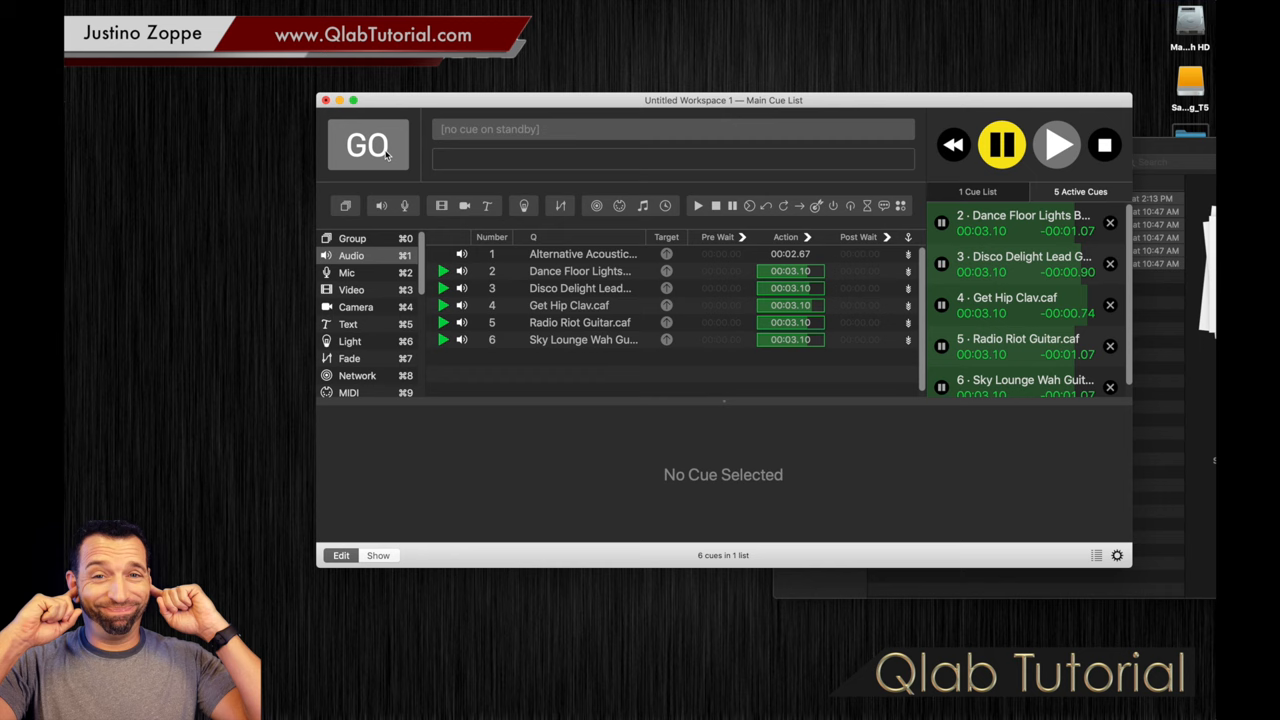
click(1104, 144)
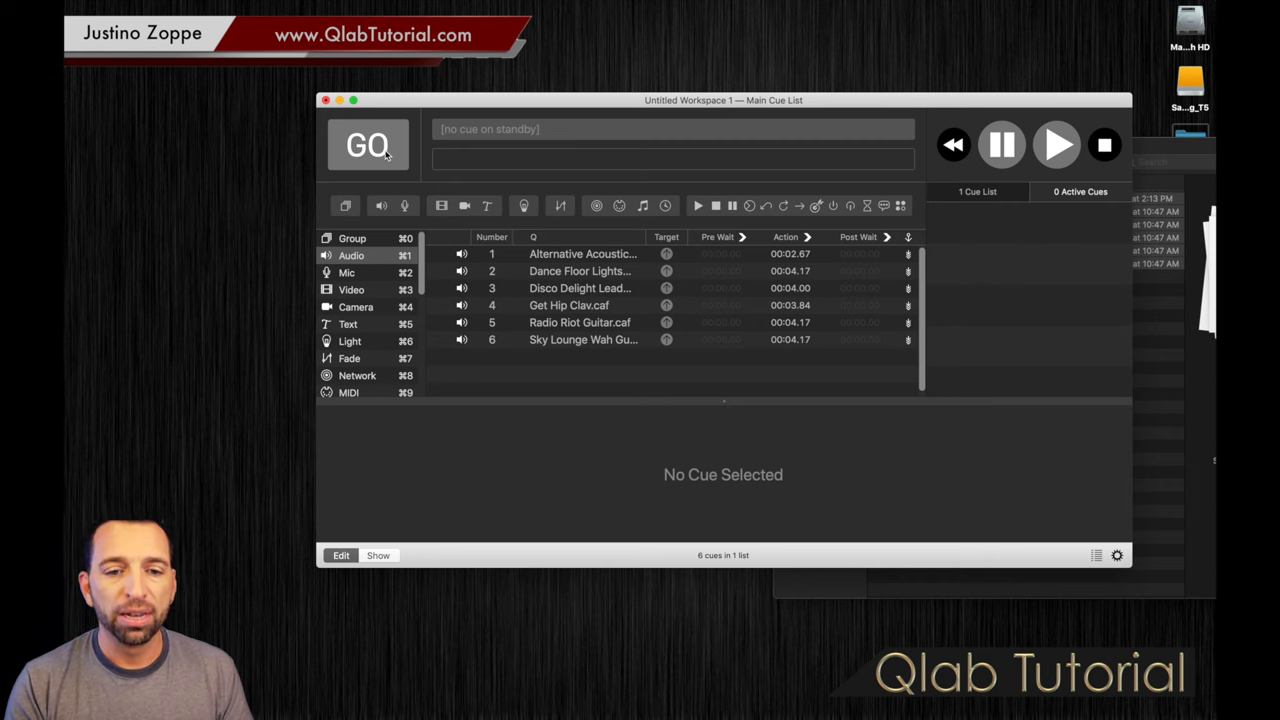
Choose Auto-follow in the Continue dropdown for all six cues, then put cue 1 on standby
click(584, 252)
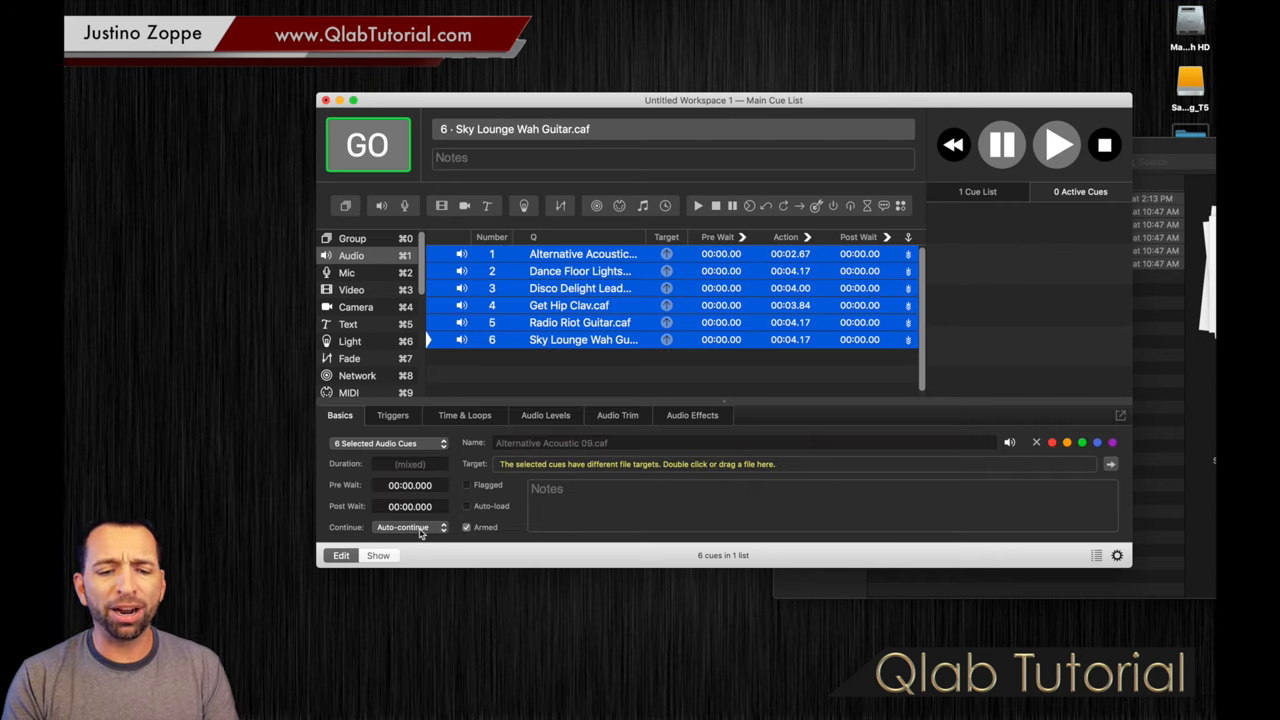
click(404, 528)
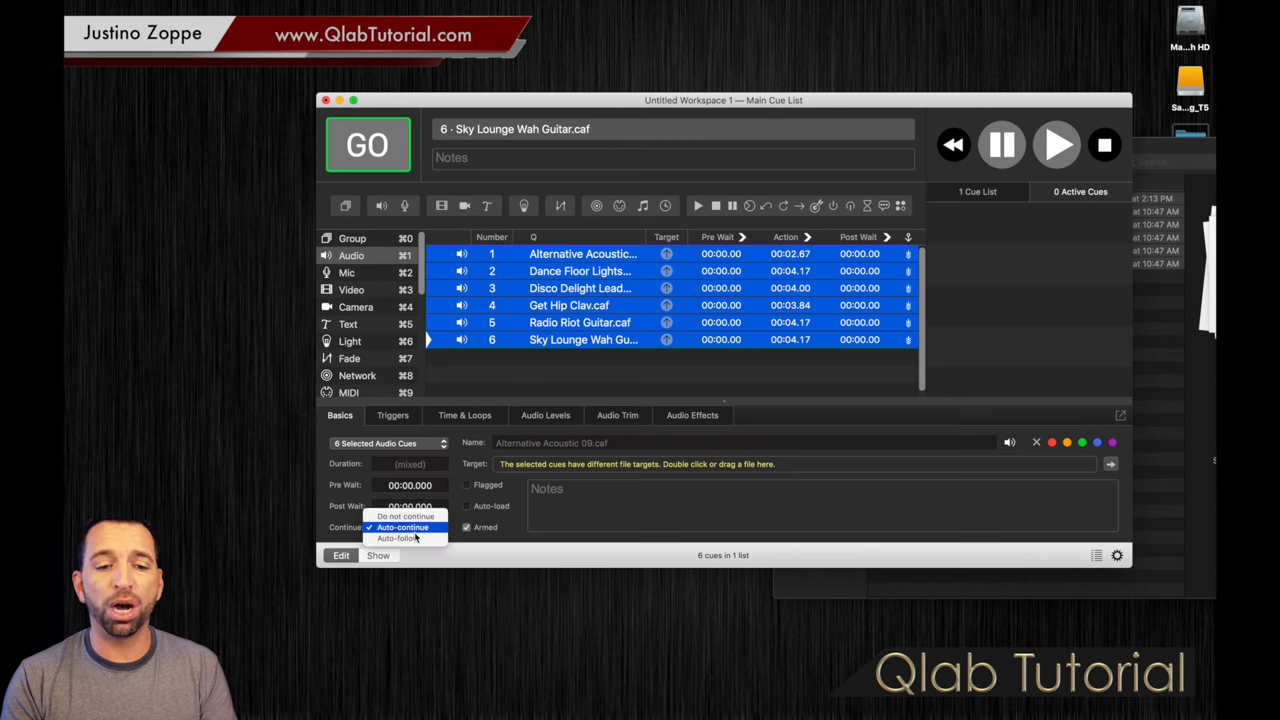
click(392, 538)
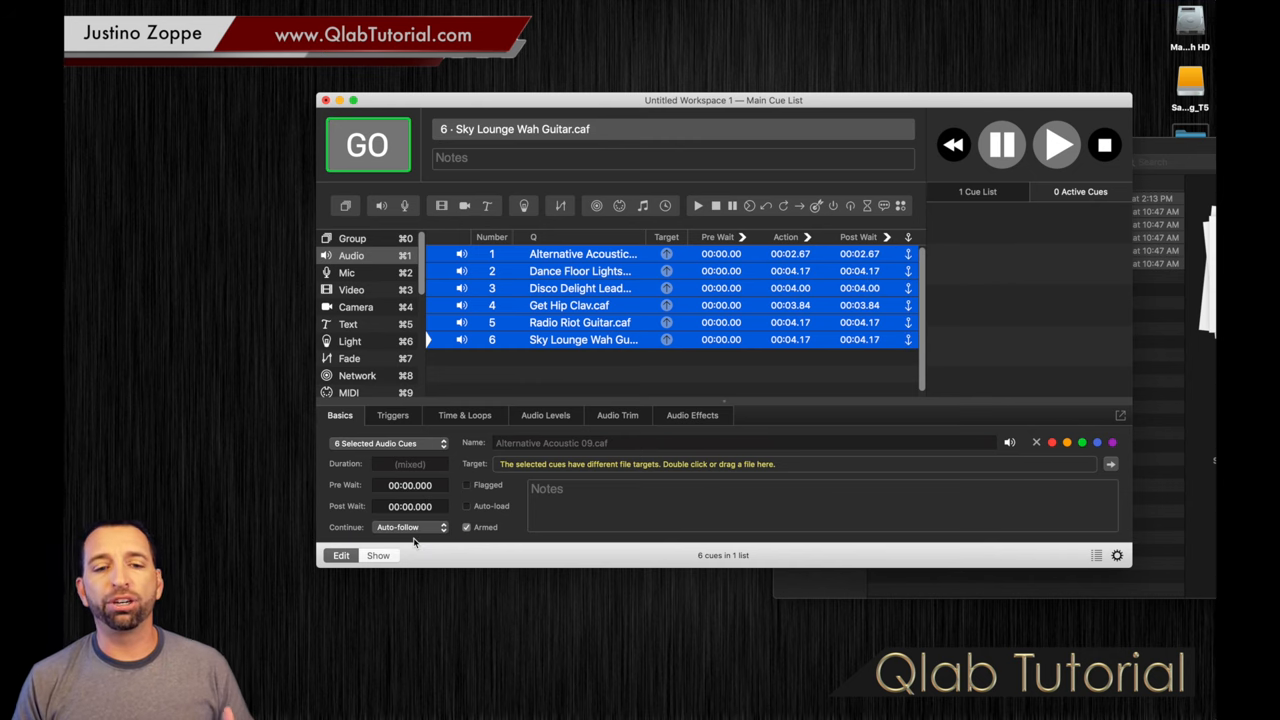
mouse_move(620, 390)
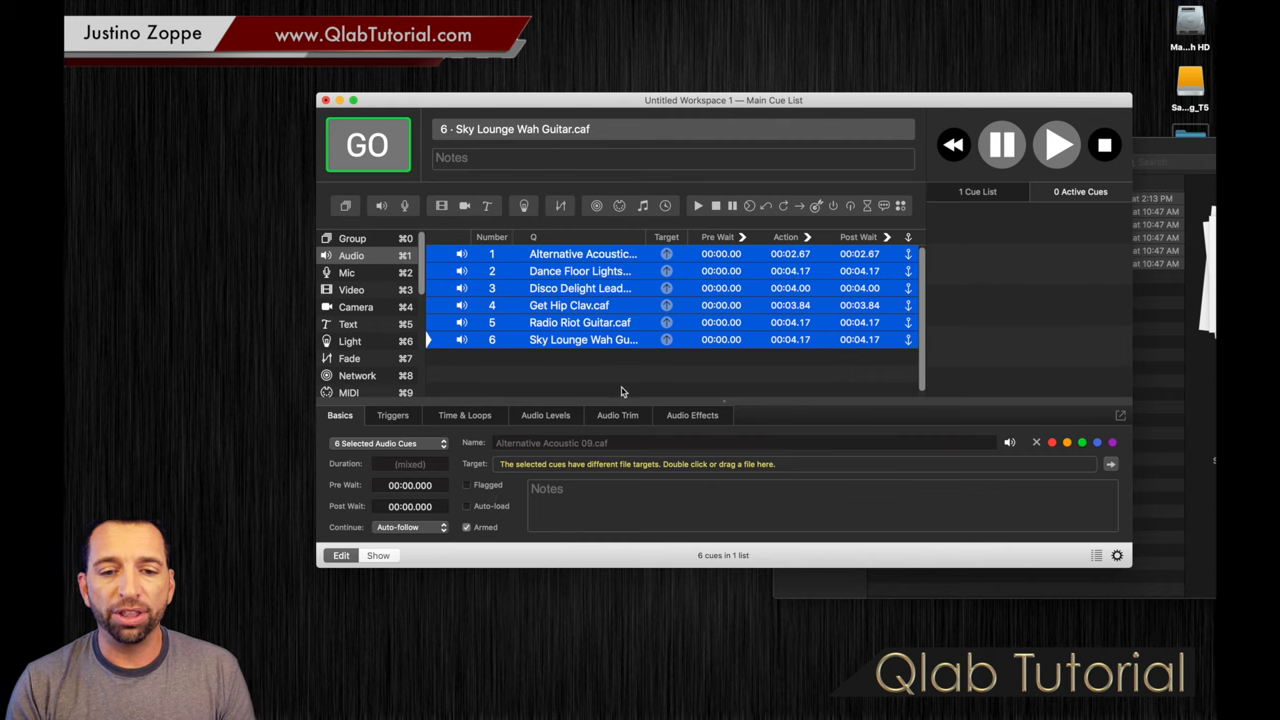
click(582, 252)
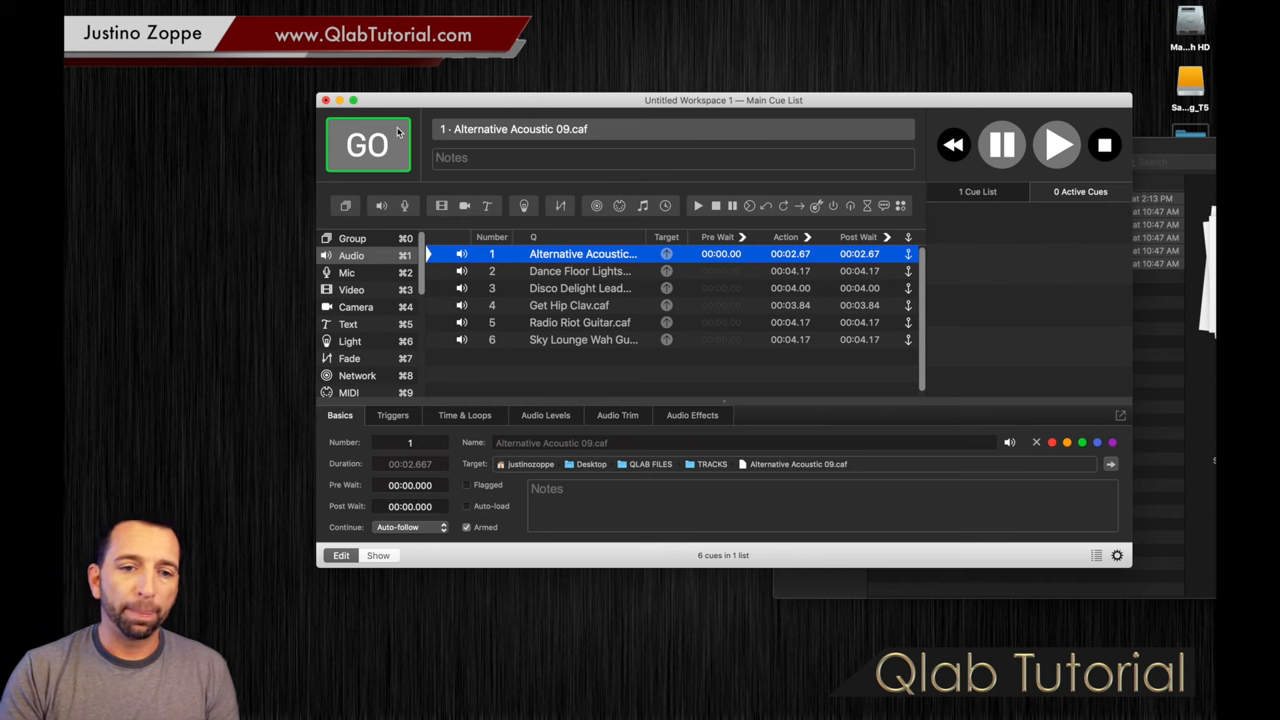
click(368, 144)
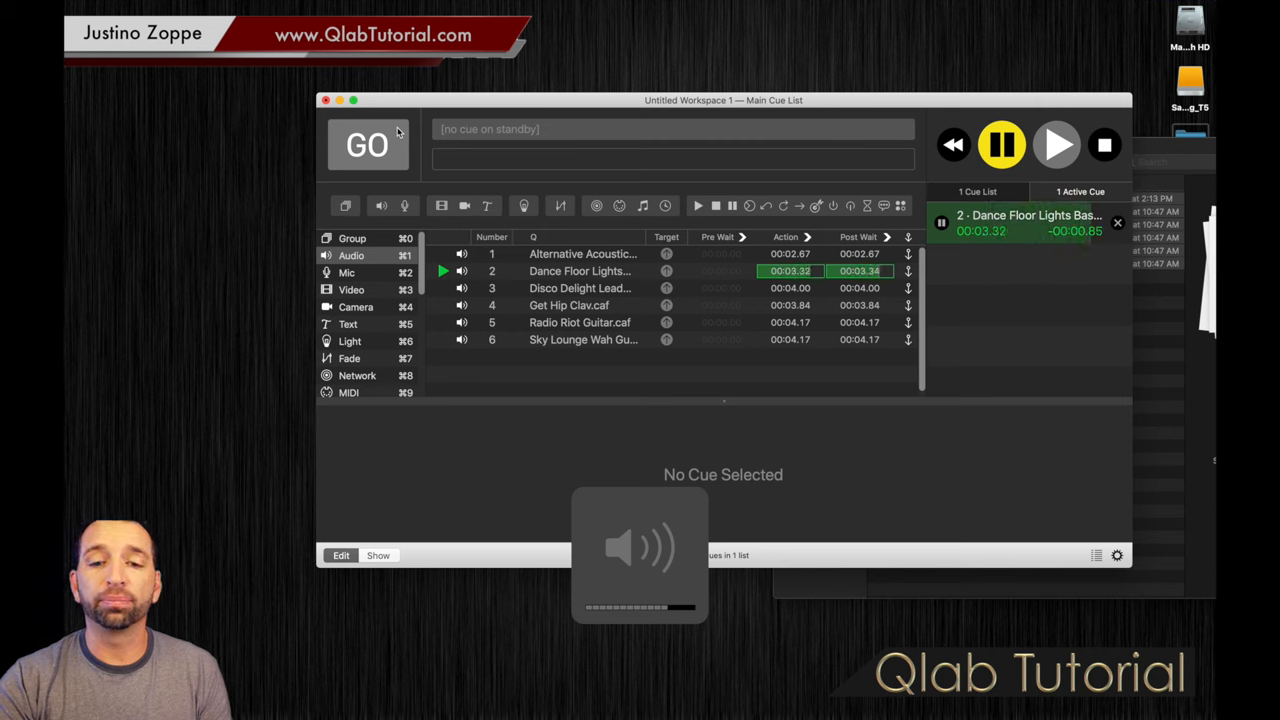
click(368, 144)
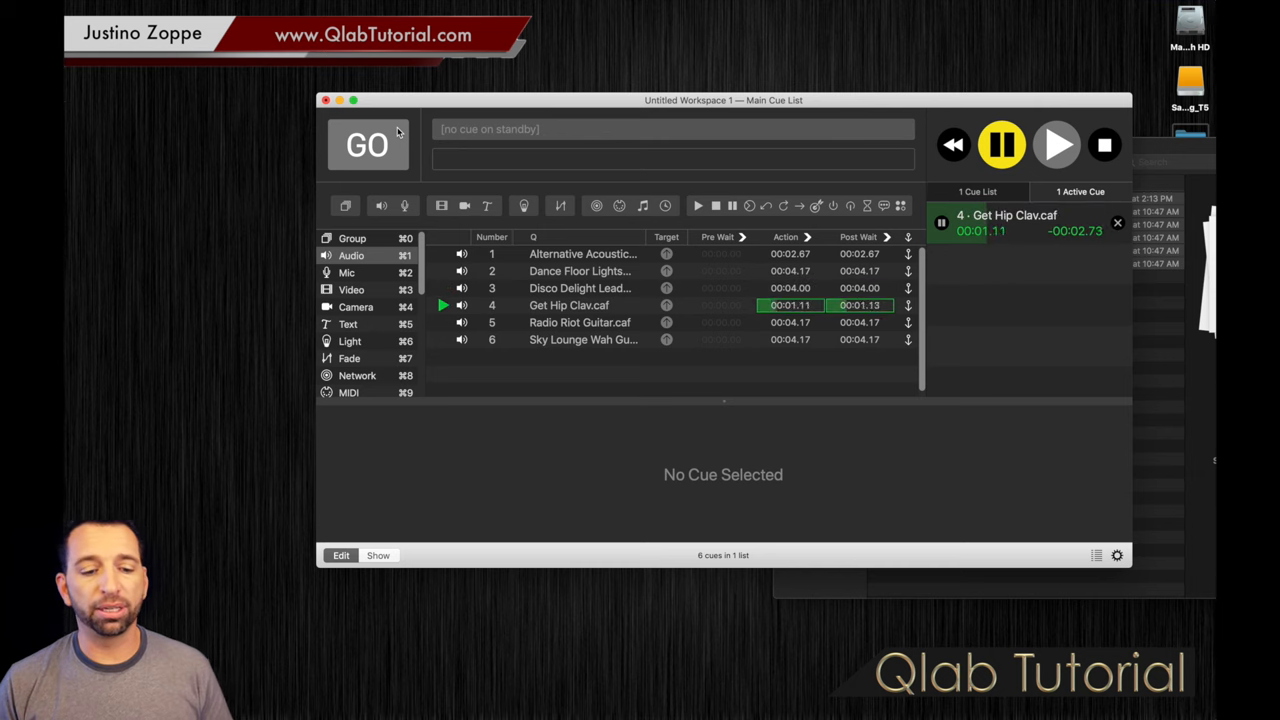
click(1104, 144)
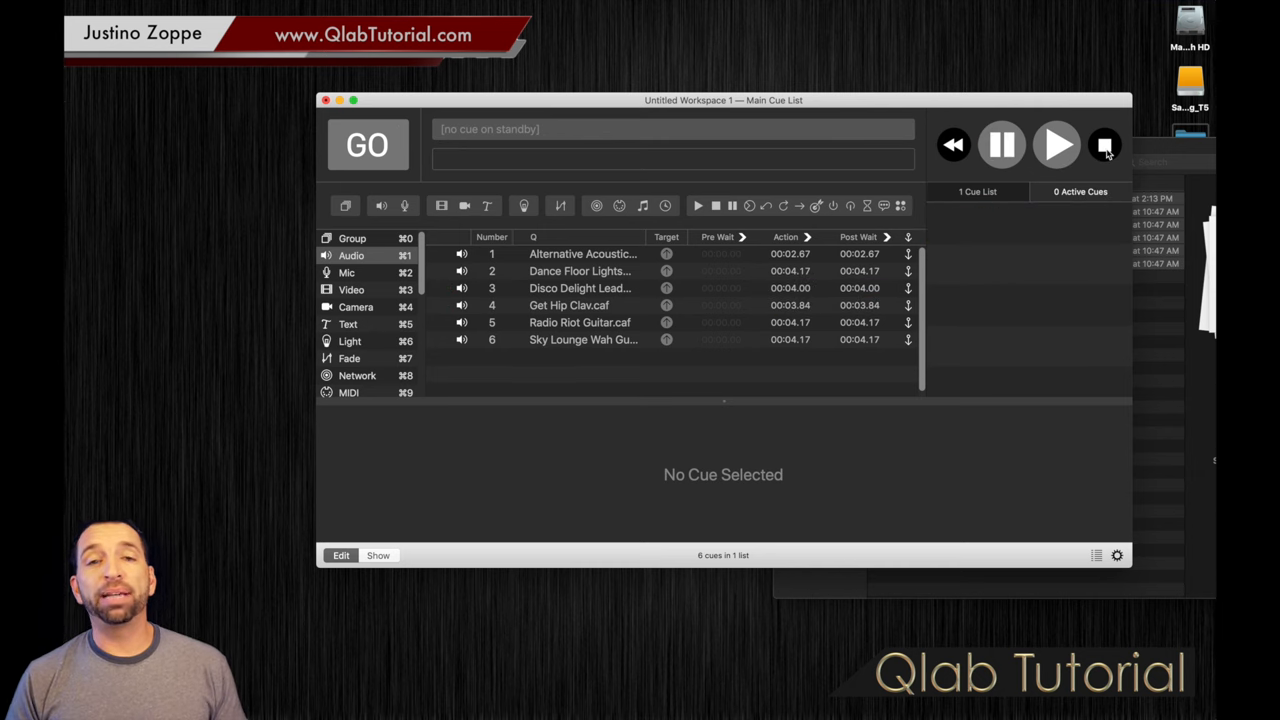